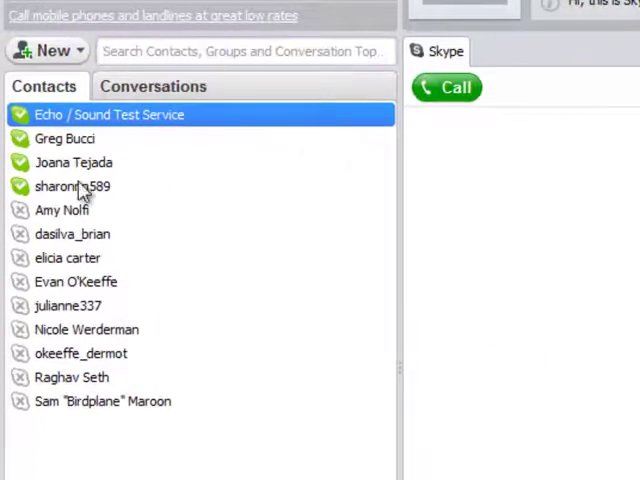
left_click(73, 186)
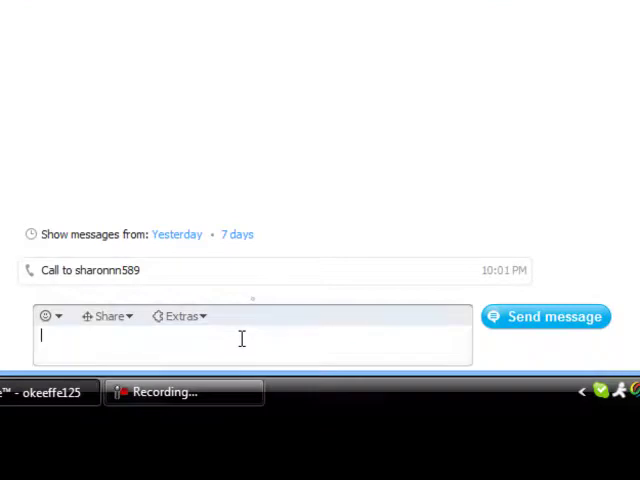
type("hii")
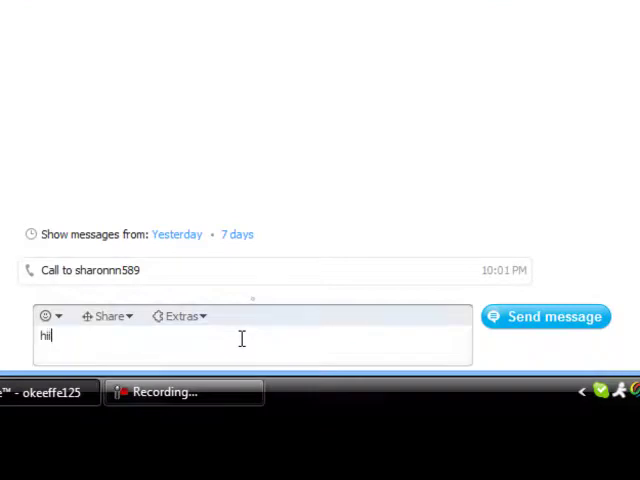
left_click(545, 316)
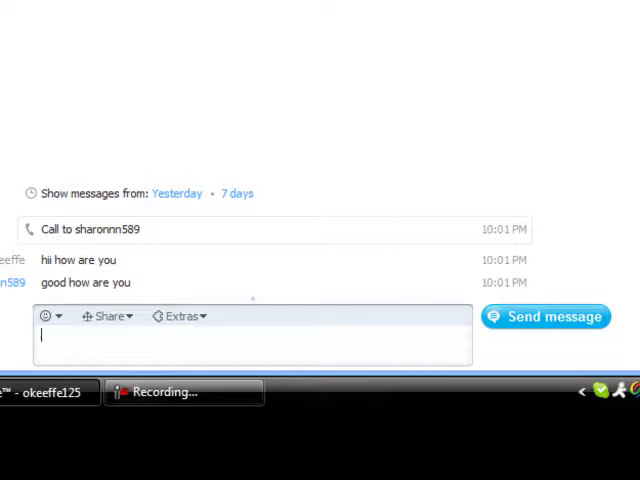
type("go")
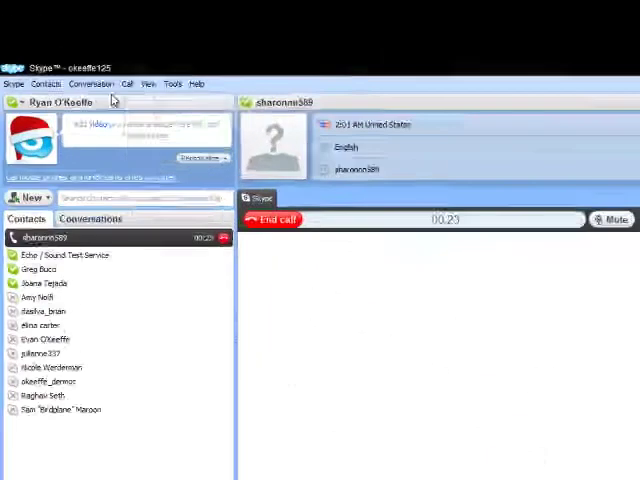
left_click(149, 99)
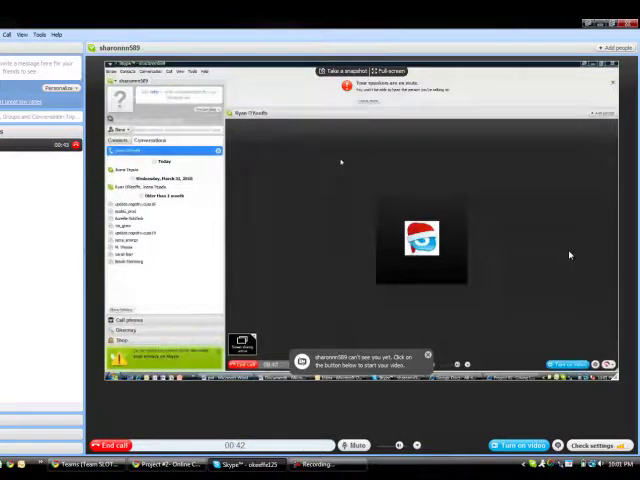
mouse_move(325, 248)
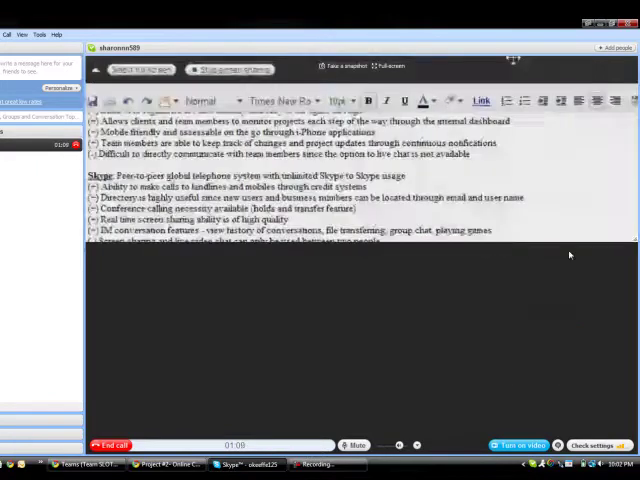
Step: Scroll the shared document down to the full list of Skype pros and cons
scroll("down", 3)
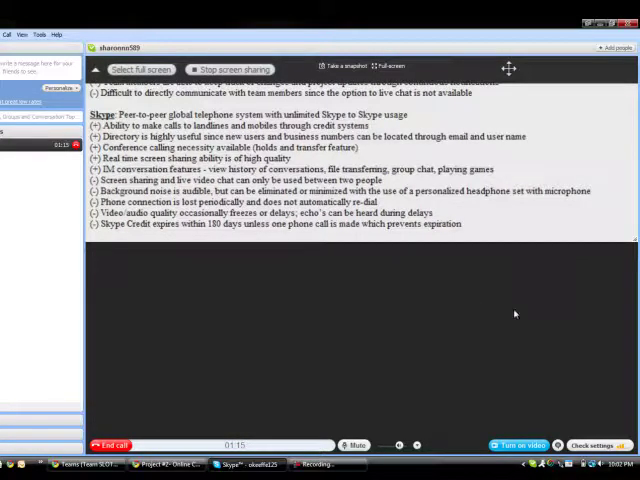
mouse_move(601, 326)
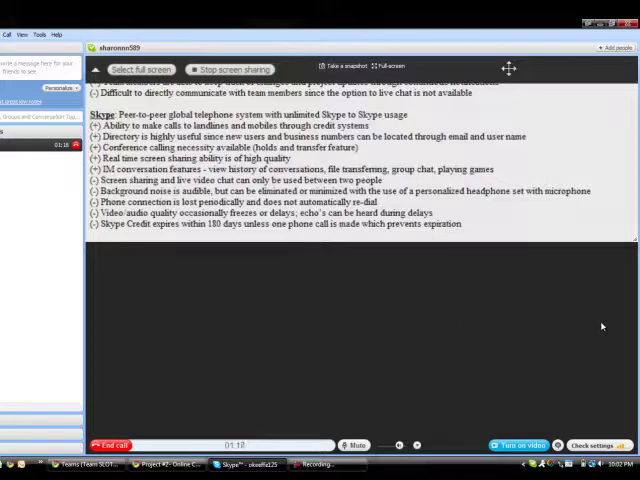
mouse_move(539, 309)
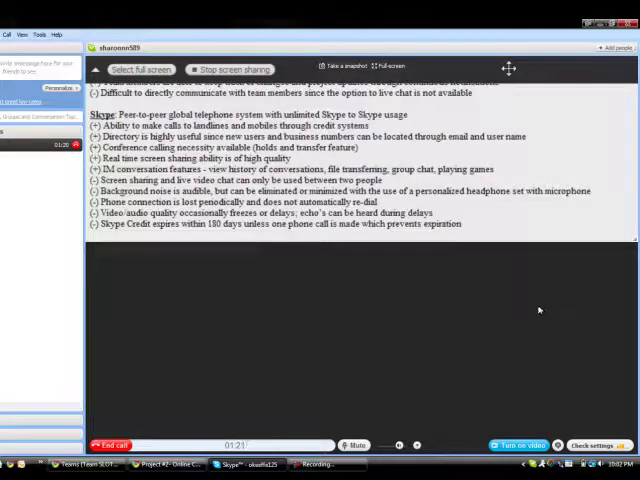